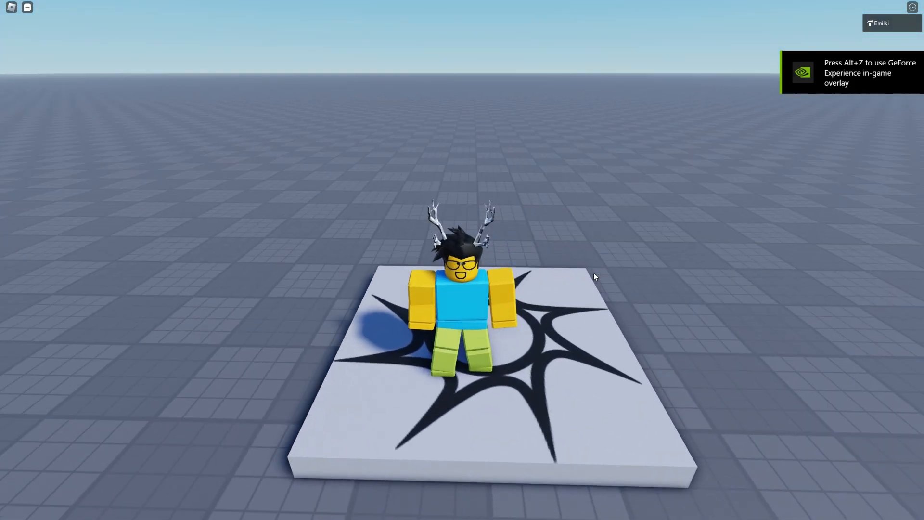
Step: Write '/kick Emilki bye' into the in-game chat bar
click(27, 7)
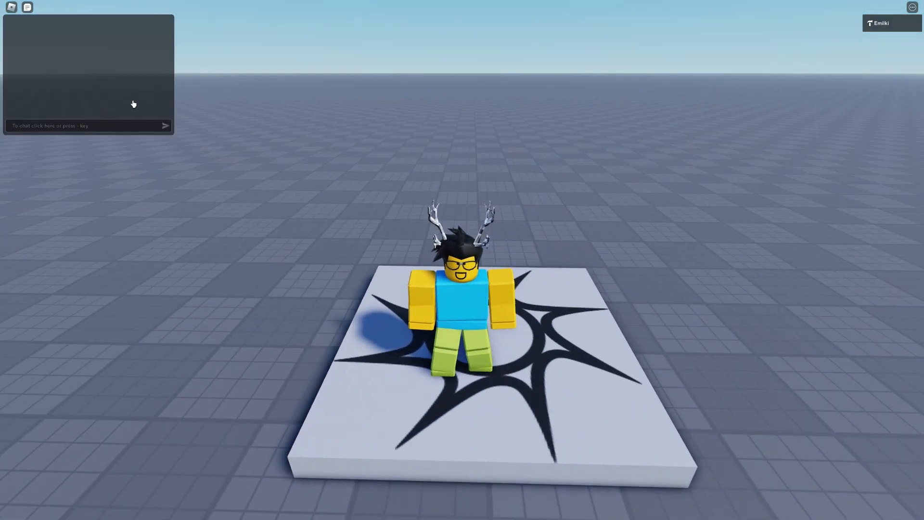
text(/kick)
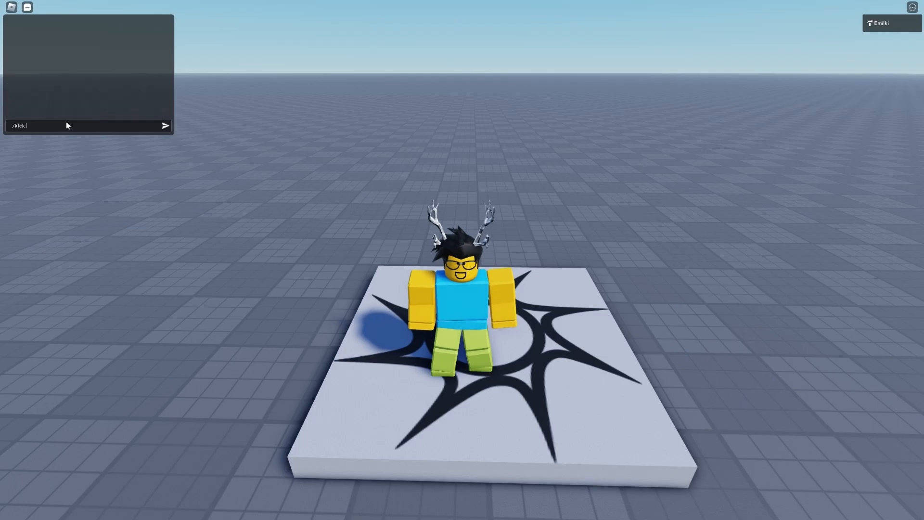
text(Emilki bye)
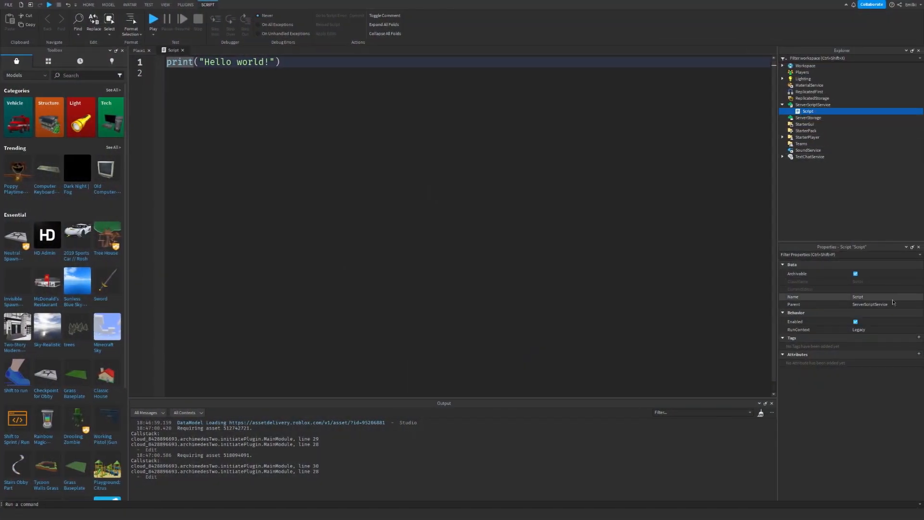
Step: Name the server script KickHandler and select all its placeholder code
text(KickHandler)
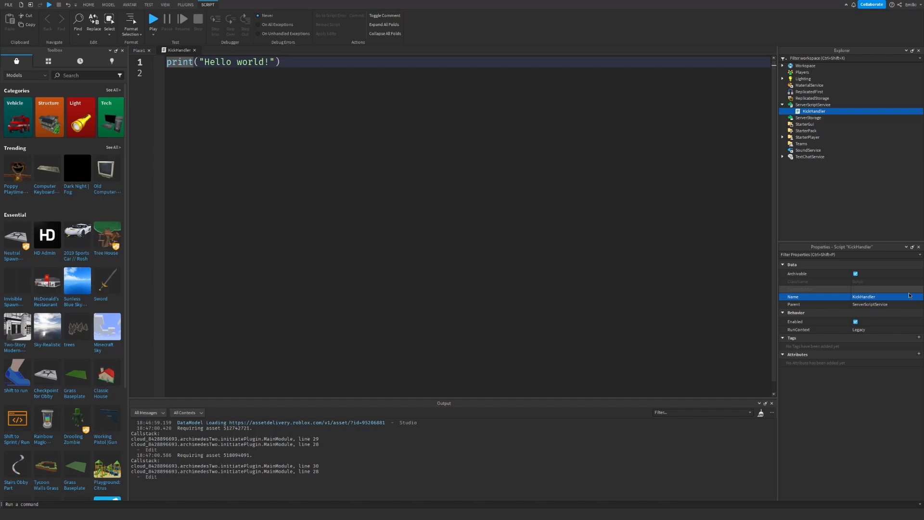
key(ctrl+a)
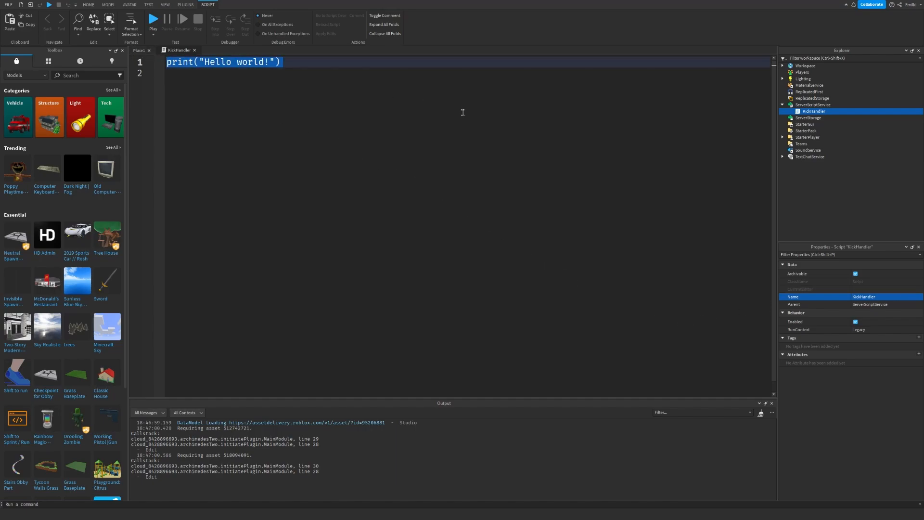
Step: Define local Players as game:GetService("Players"), replacing the hello-world line
text(local)
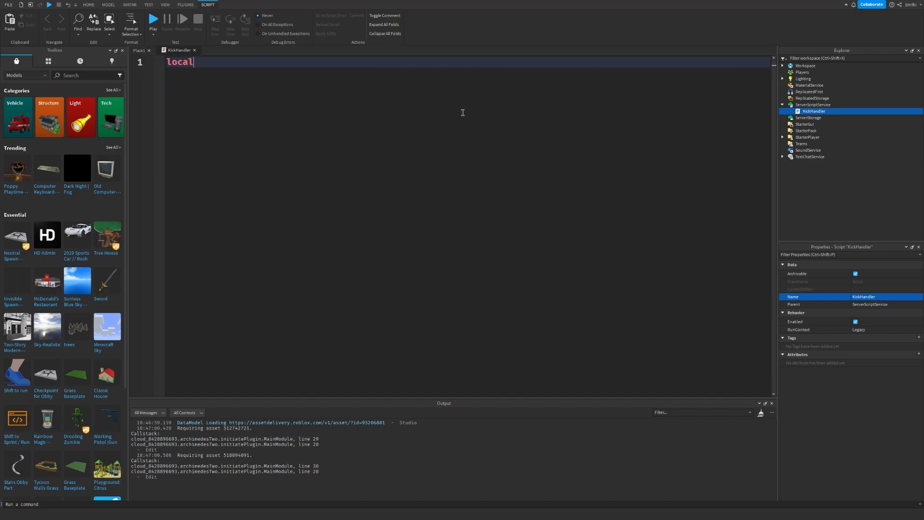
text(Players = game:GetService("Players")')
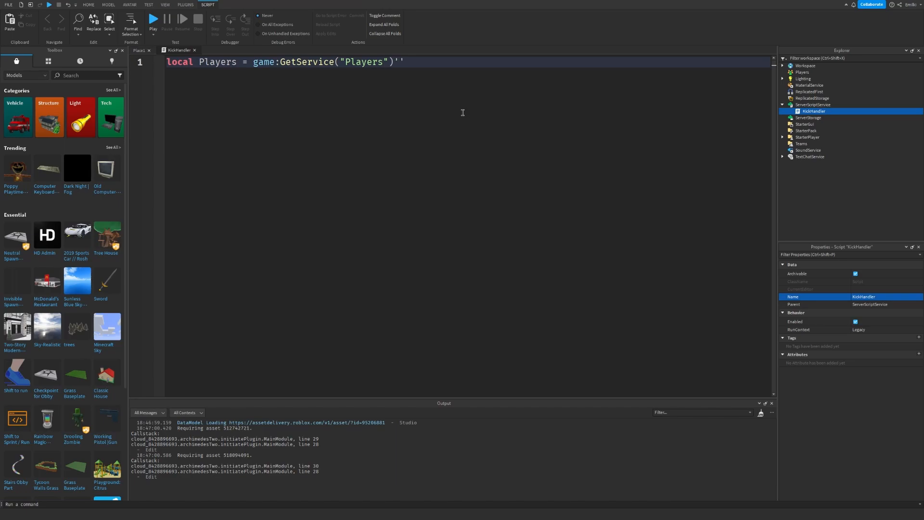
Step: Define an admins table of three usernames: Emilki, Username2 and a third
text(loc)
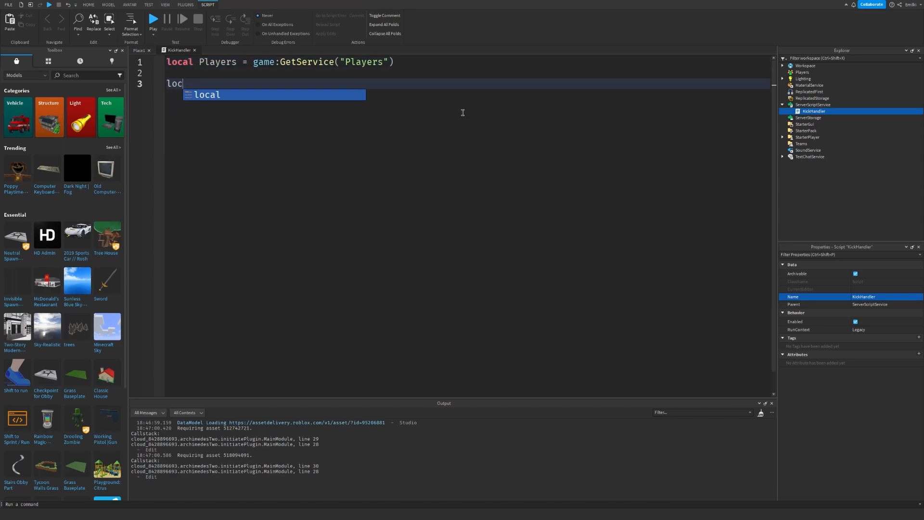
text(admins)
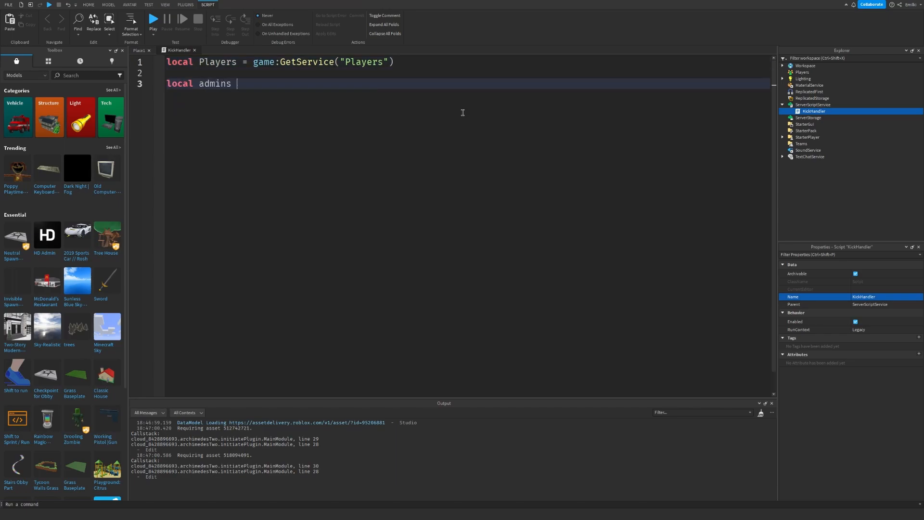
text(= {""})
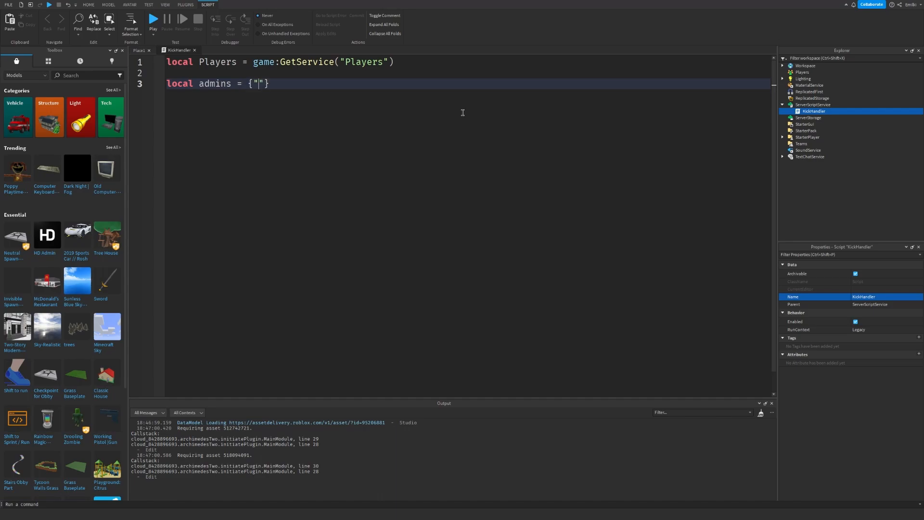
text(Emilki)
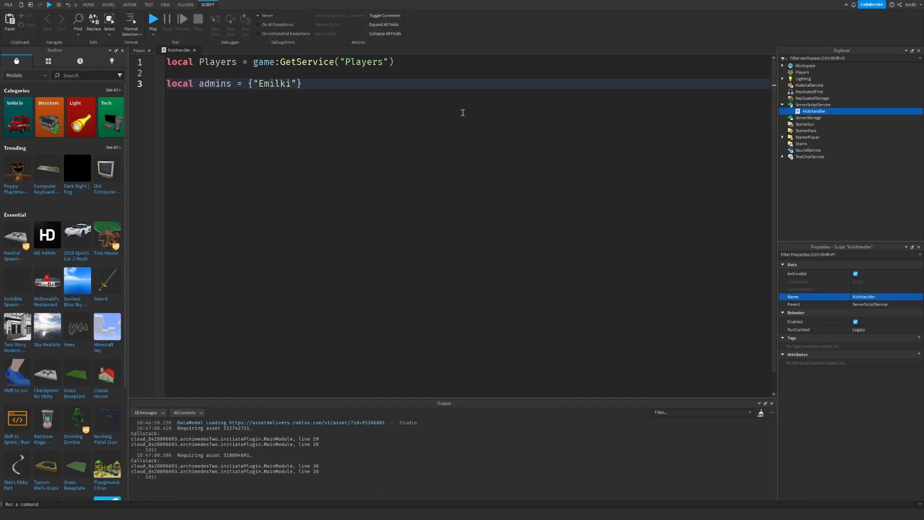
text(, "")
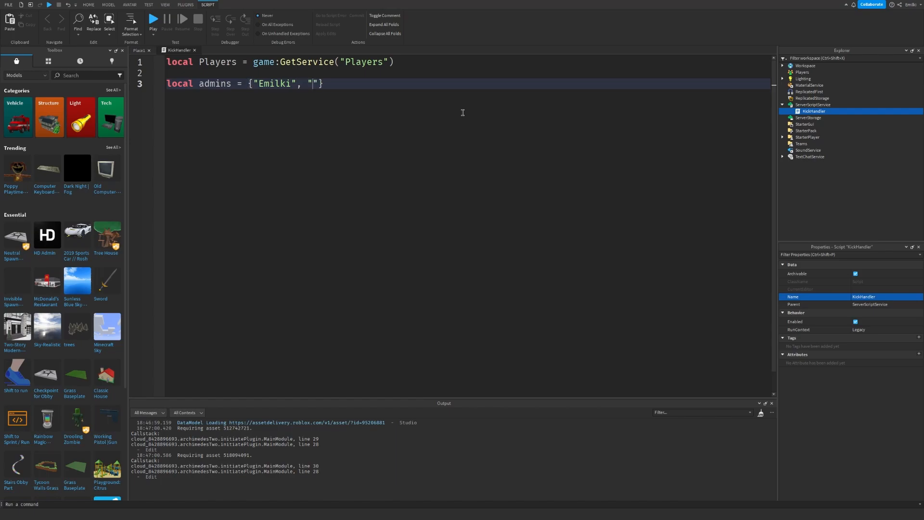
text(Username2)
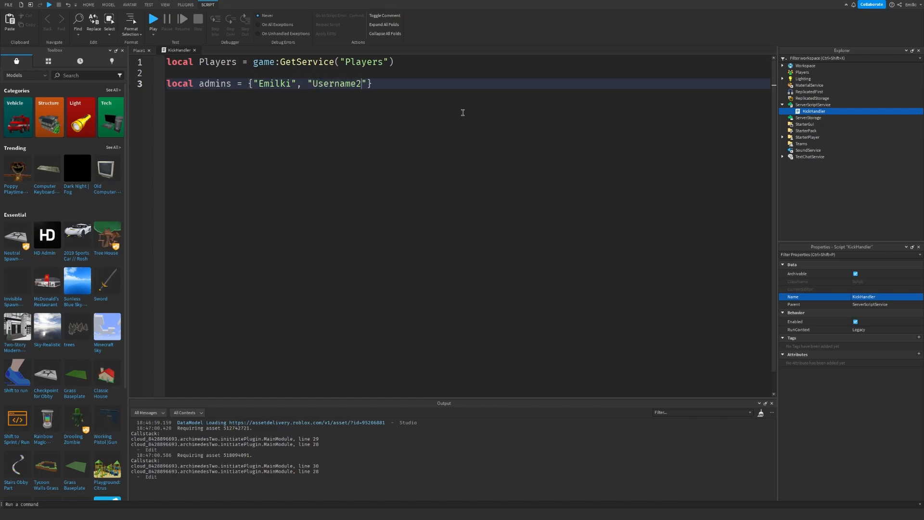
text(, "Usr")
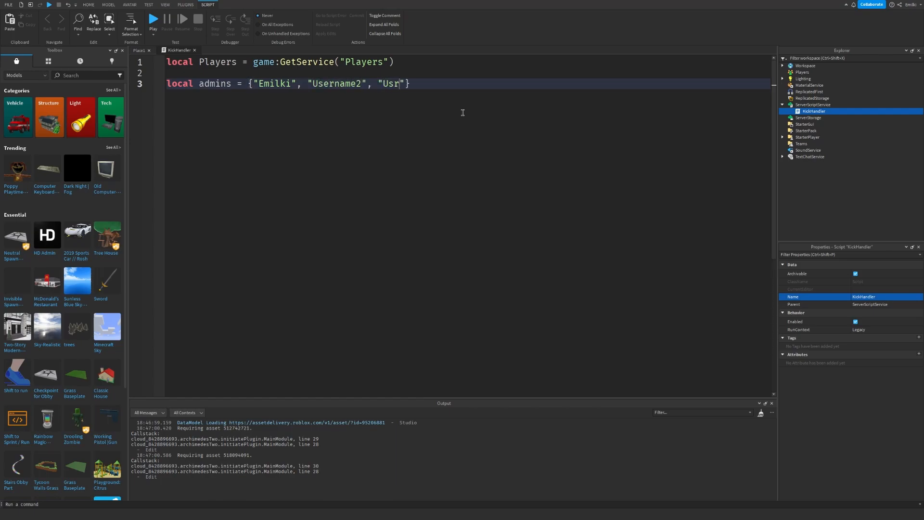
text(name3)
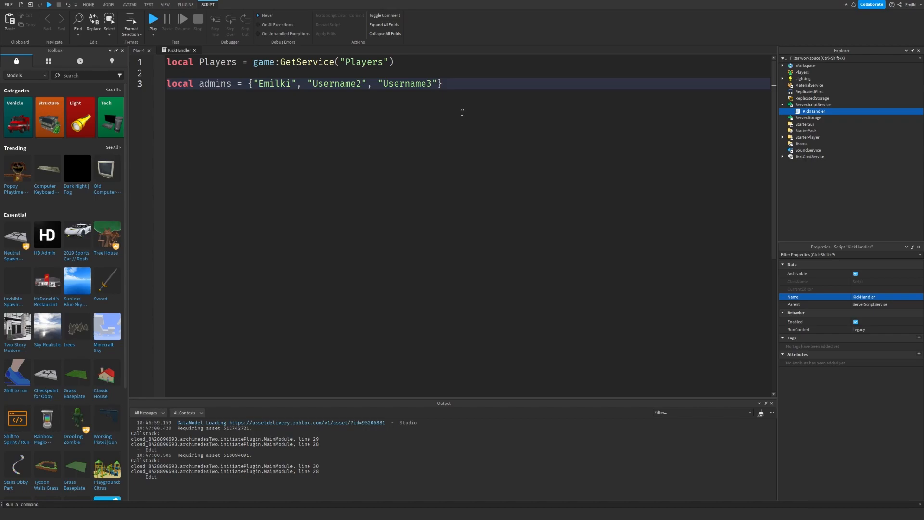
text(P)
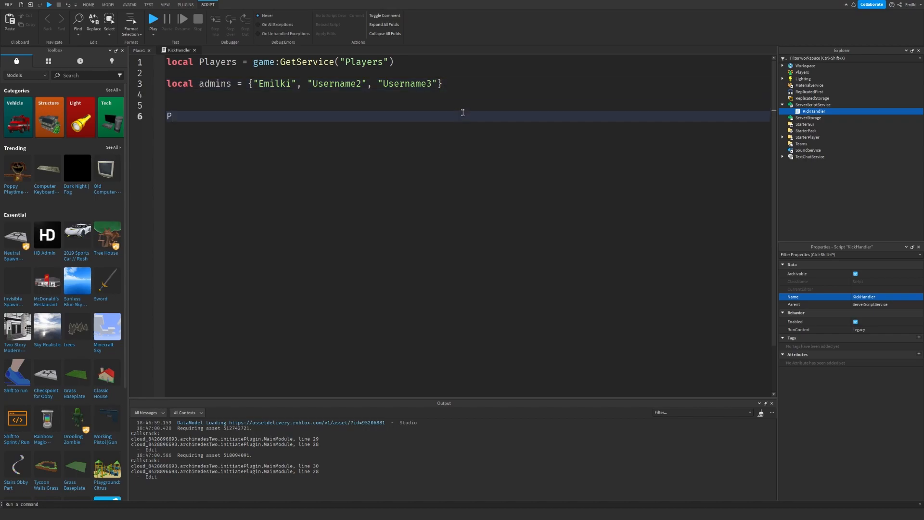
Step: Connect Players.PlayerAdded, and for players found in admins via table.find, connect plr.Chatted
text(layers.PlayerAdded:c)
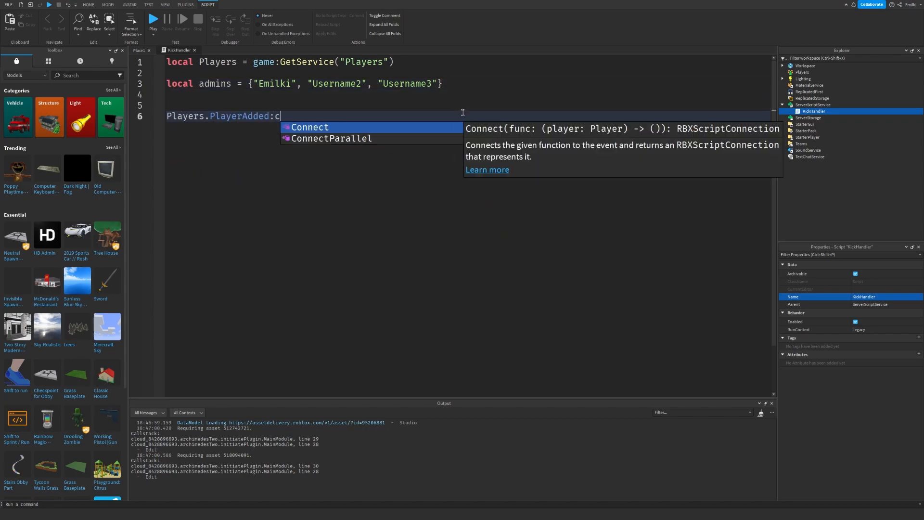
text(onnect(function(plr))
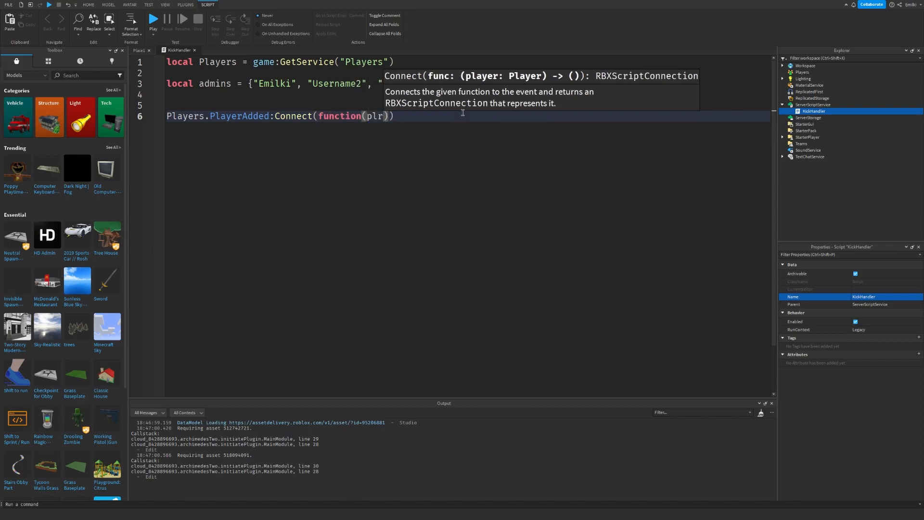
text(if)
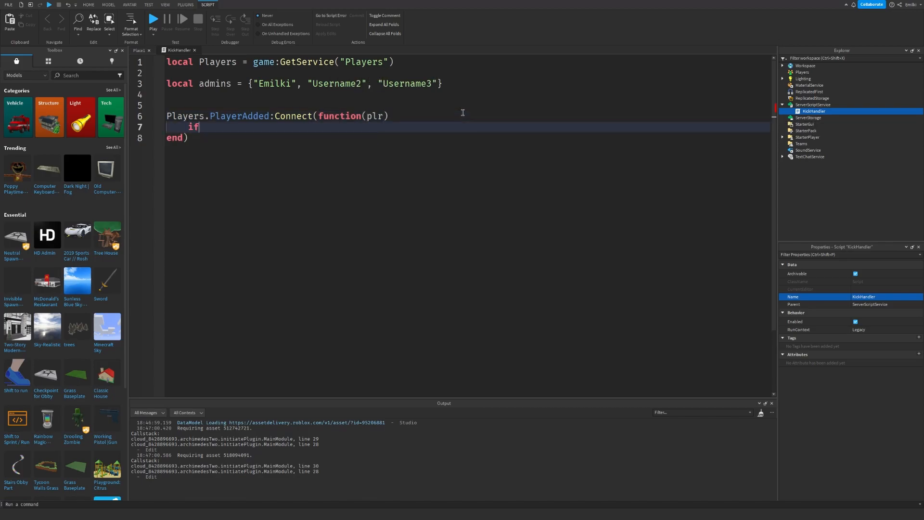
text(table.find()
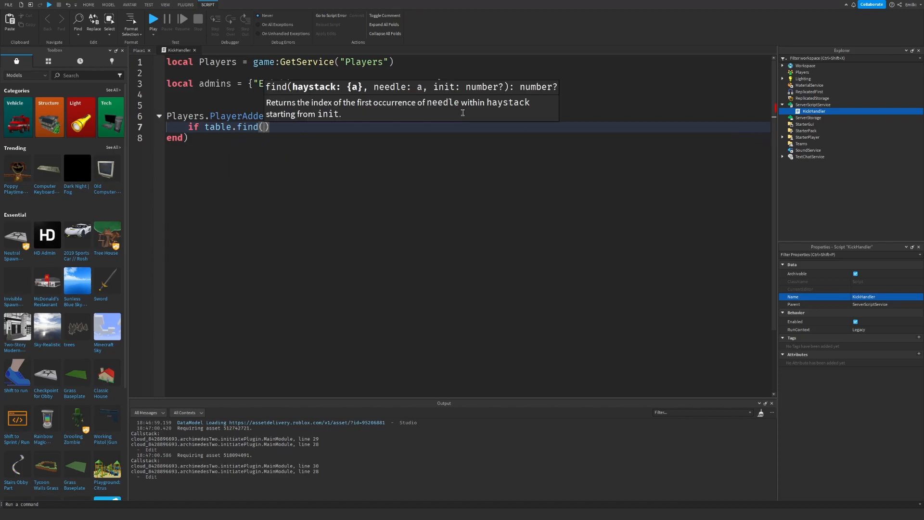
text(admins, plr.Name)
text(plr.c)
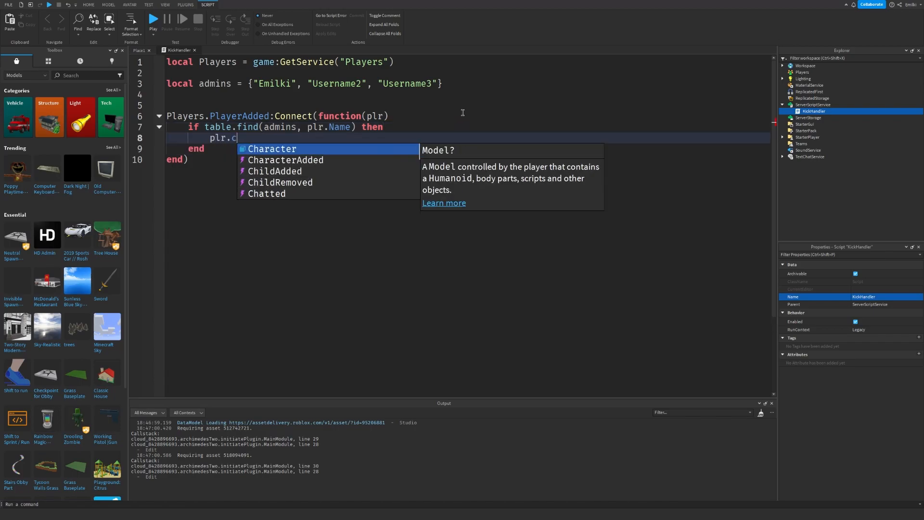
text(hatted:Connect(function(msg)
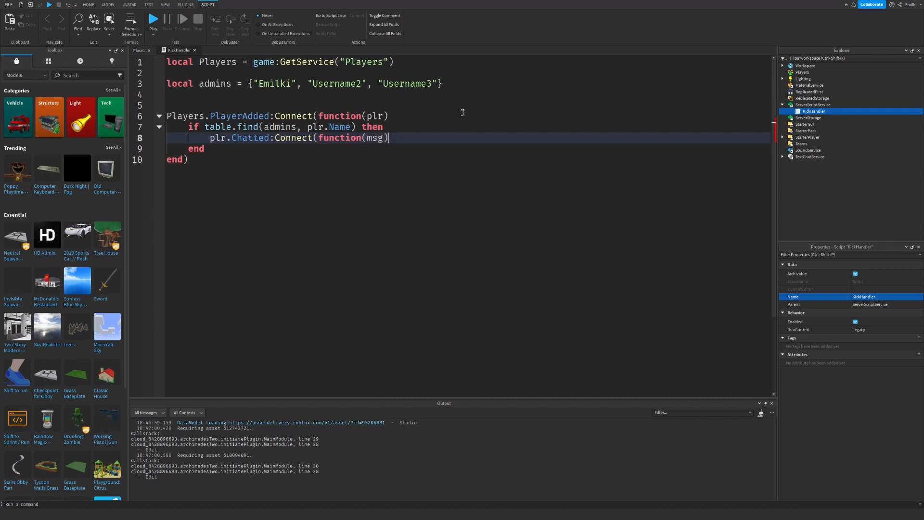
Step: Store string.split(msg, "") in a local splitMsg variable
text(local split)
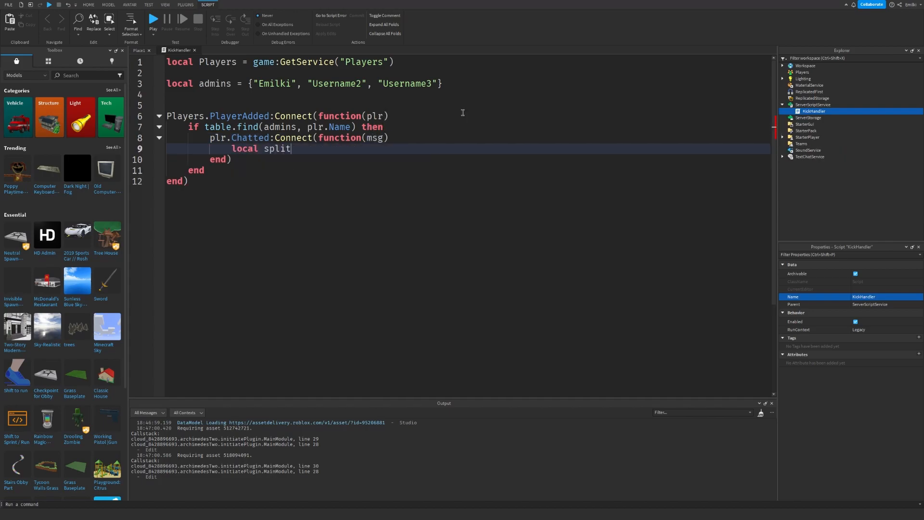
text(Msg = str)
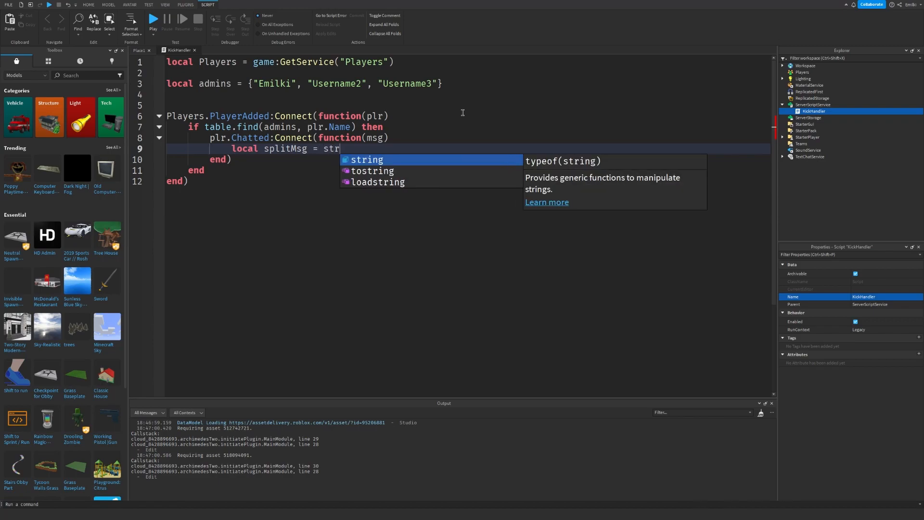
text(.split()
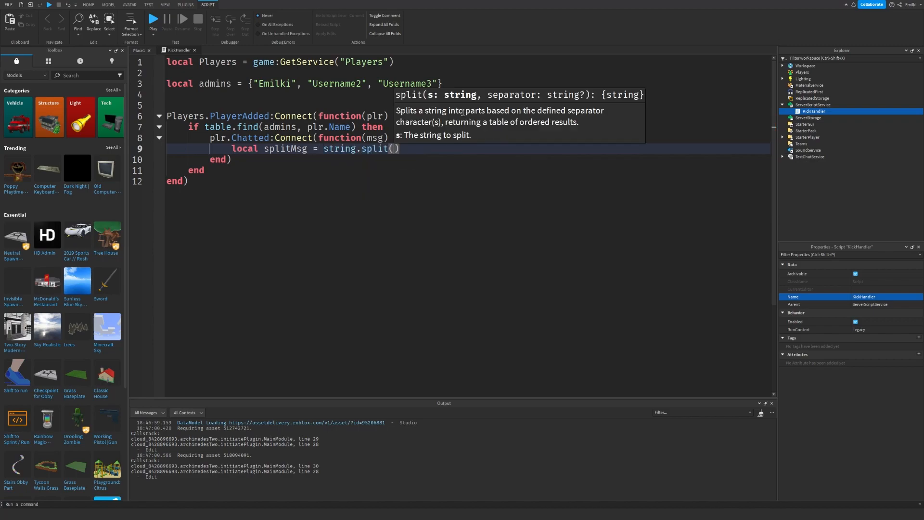
text(msg, "")
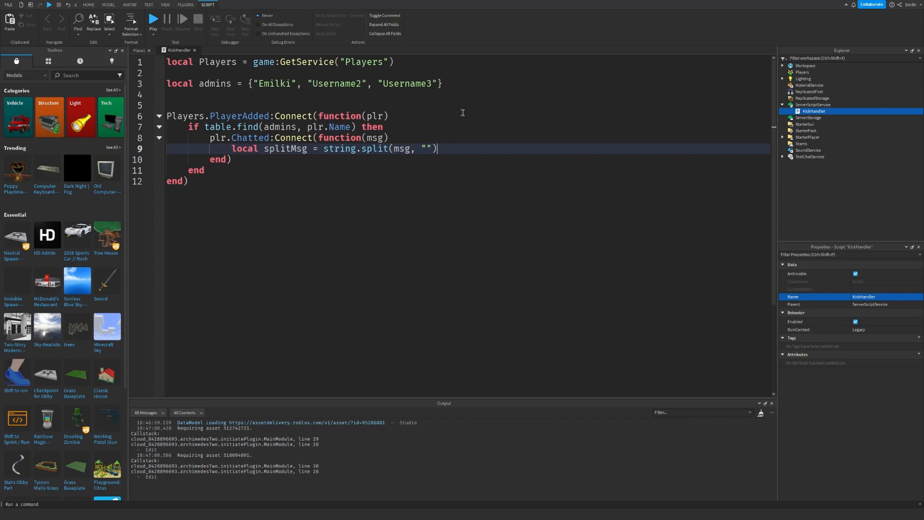
Step: Check string.lower(splitMsg[1]) == "/kick" and store splitMsg[2] as plrString
text(if string.lower()
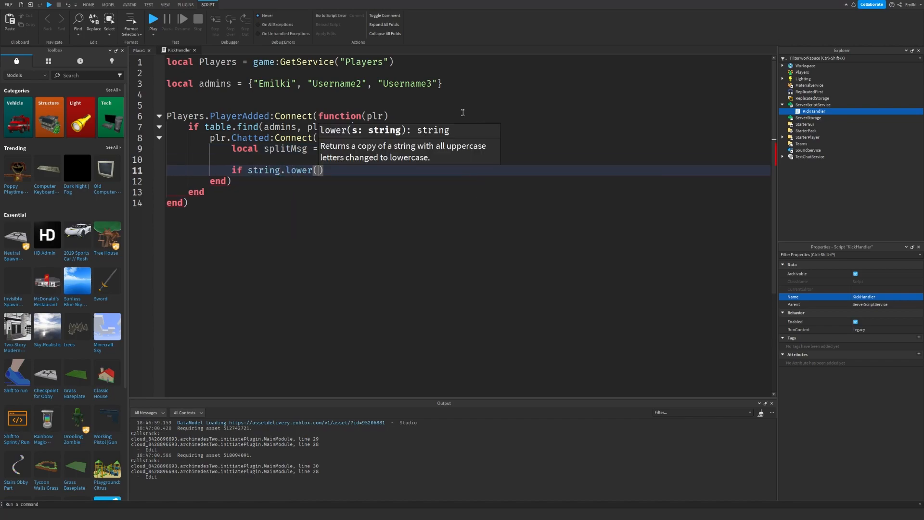
text(splitMsg[1)
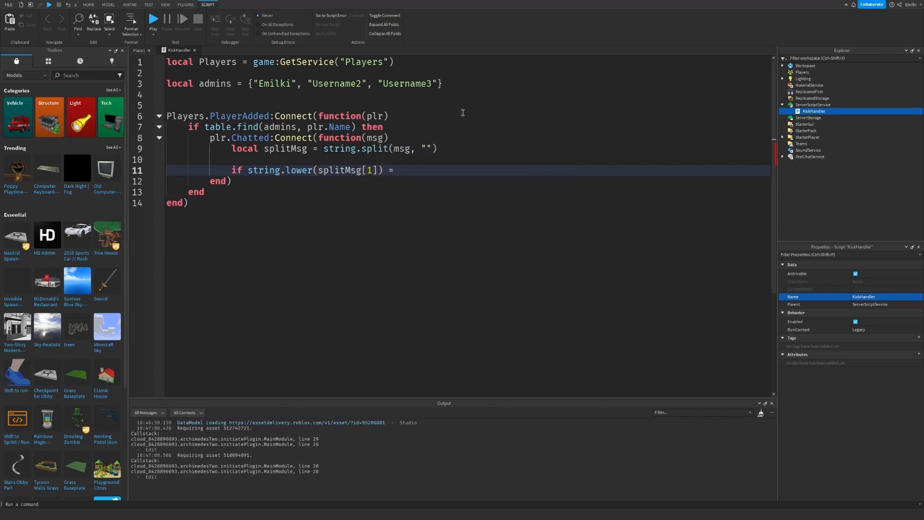
text(= "/kick")
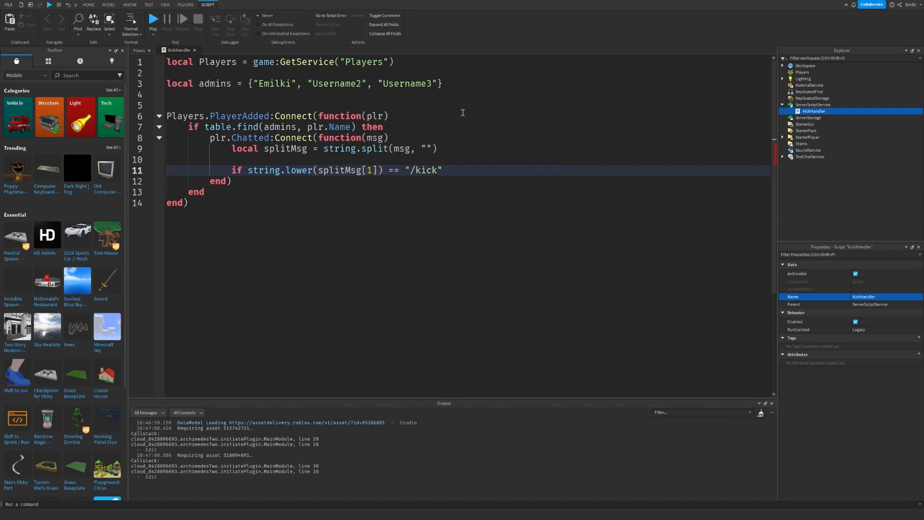
text(the)
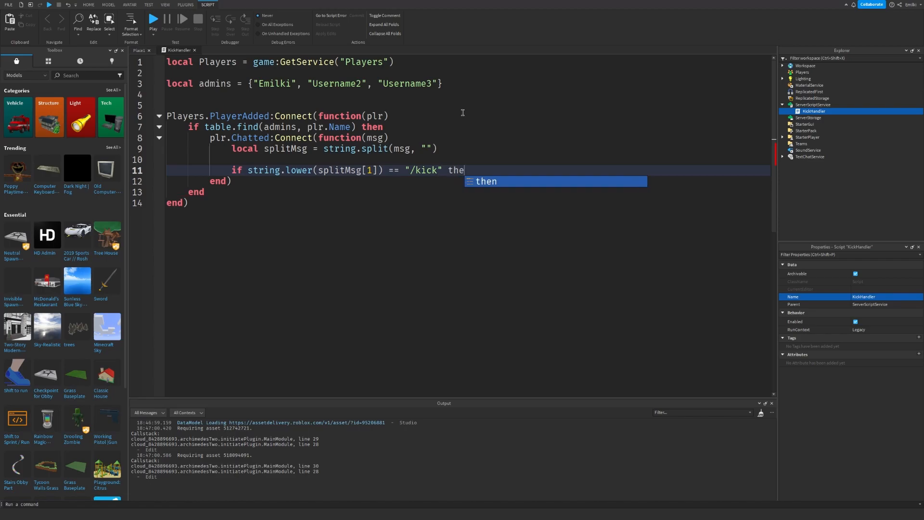
text(local plrS)
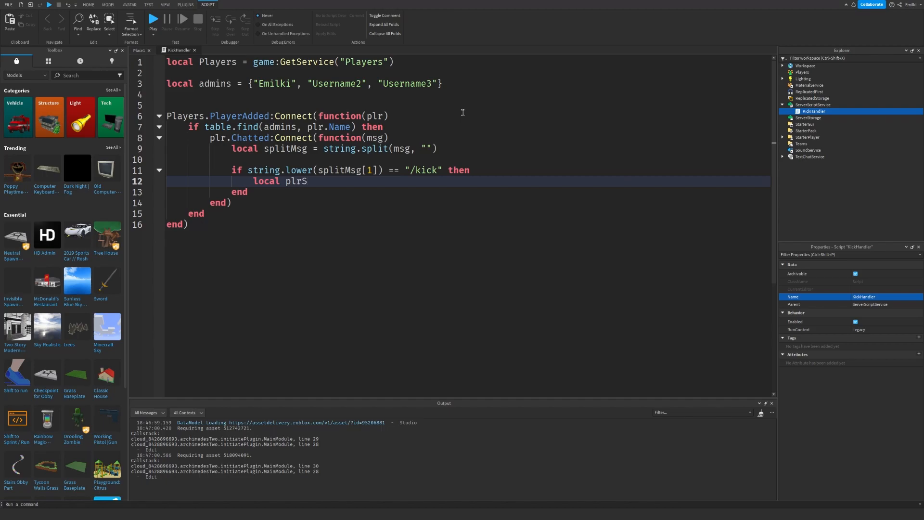
text(tring = splitMsg[2)
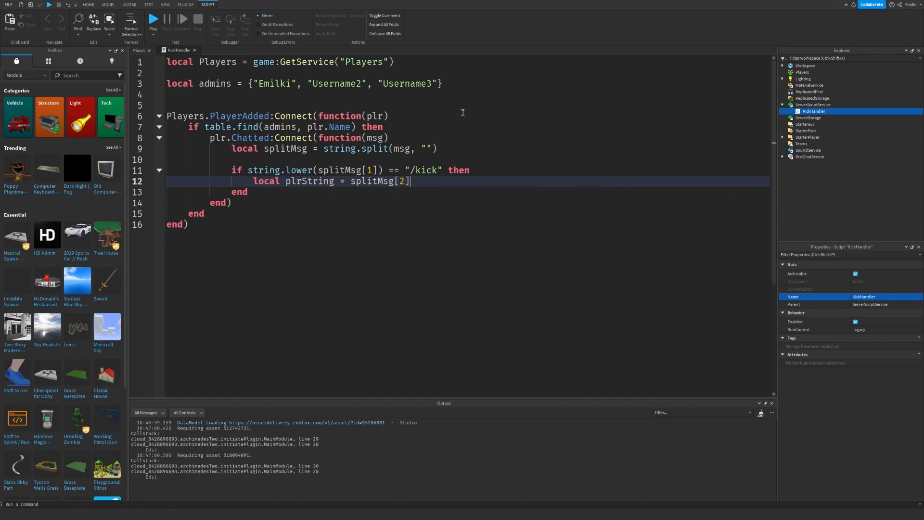
Step: Look up foundPlr with FindFirstChild(plrString) and guard with if foundPlr then
text(locao)
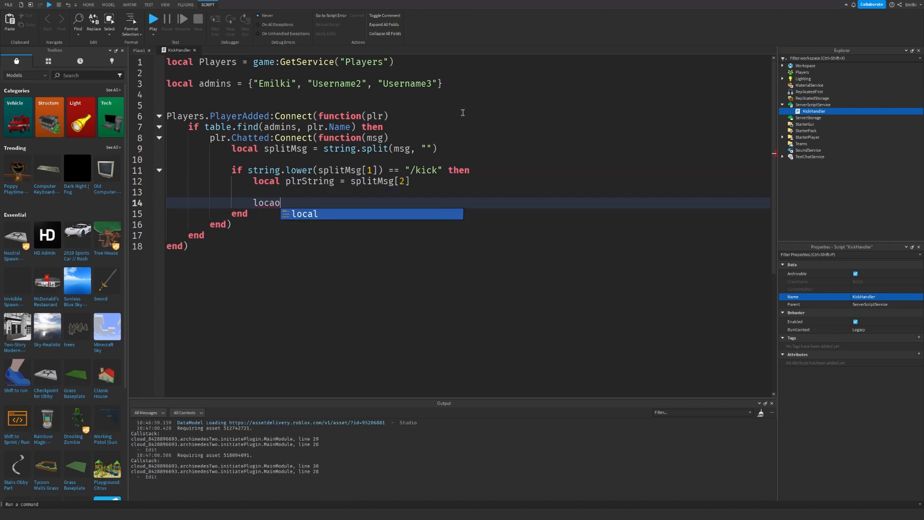
key(Backspace)
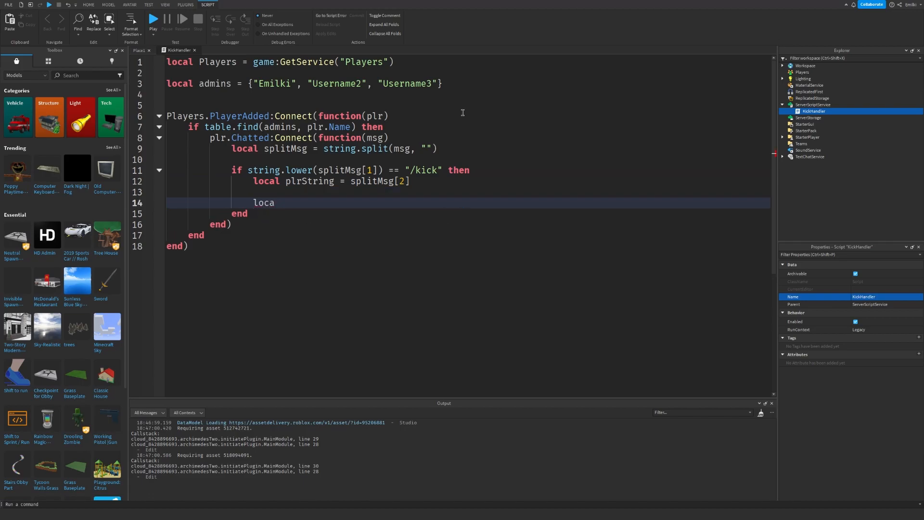
text(l foundPlr = Player)
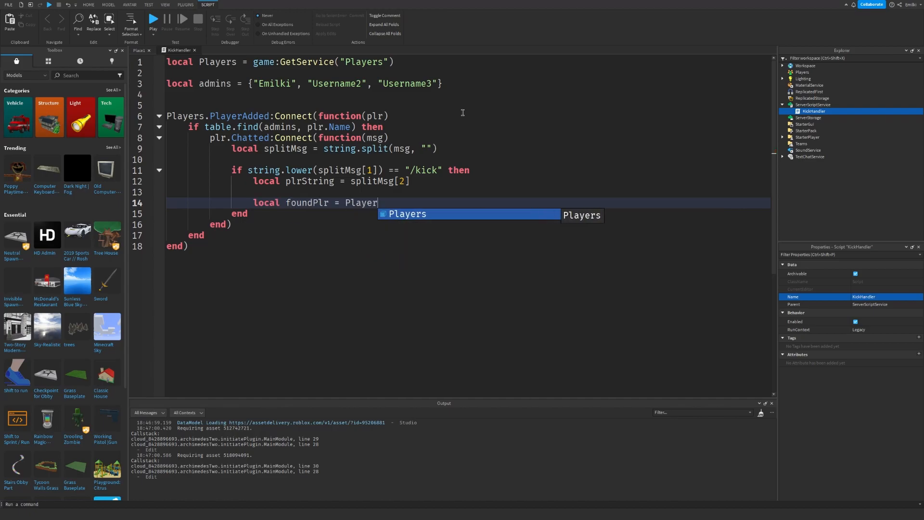
text(:FindFirstChild(plr))
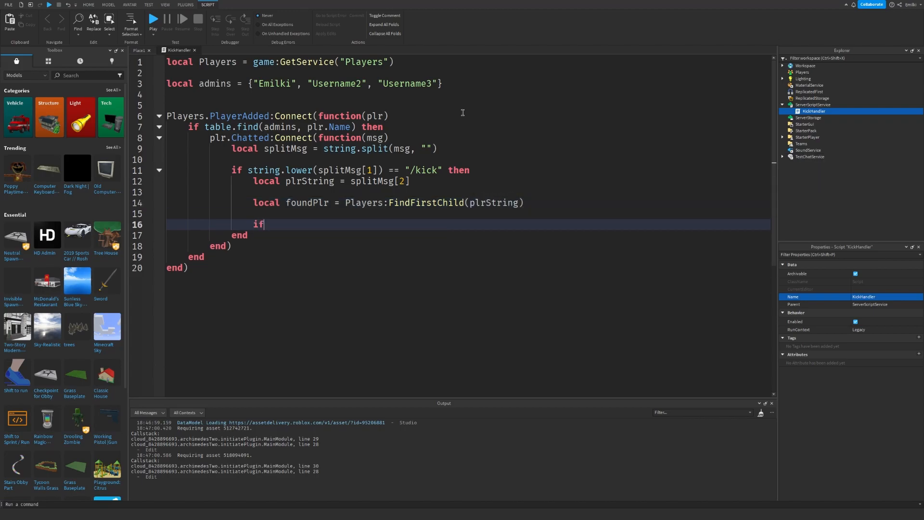
text(foundPlr then)
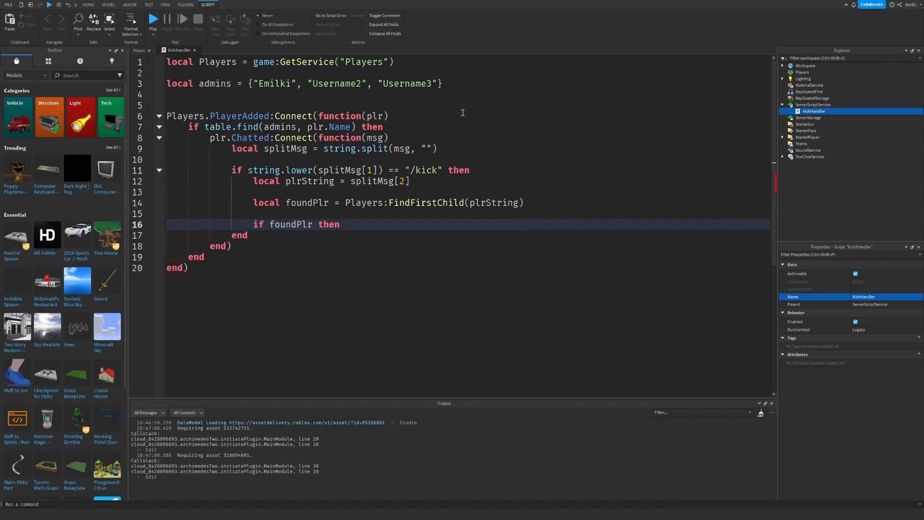
Step: Set message from splitMsg[3] when given, then call foundPlr:Kick(message)
text(local message = ")
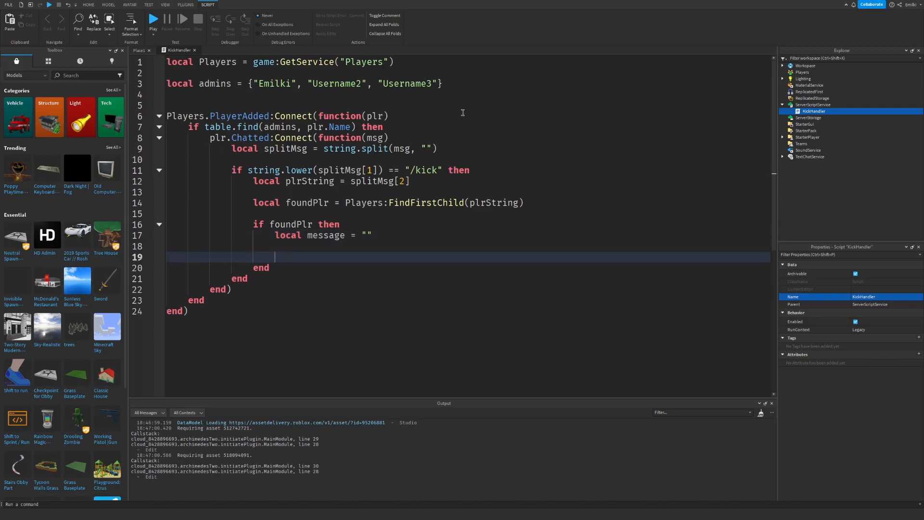
text(if splitMsg[3] then)
text(message = spl)
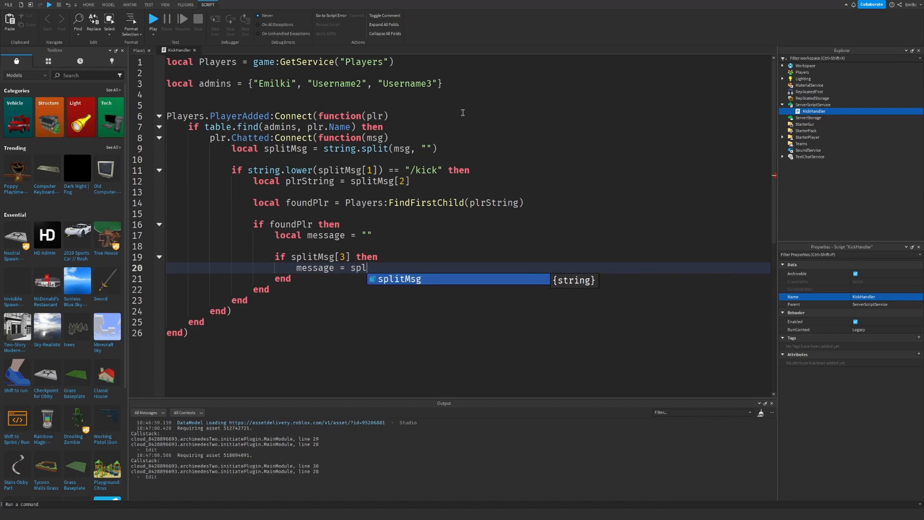
text(itMsg[3])
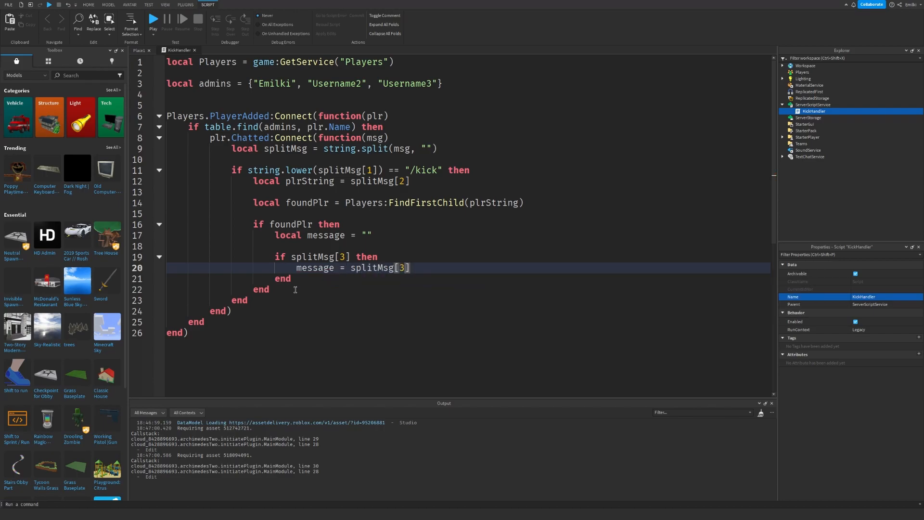
text(foundPlr)
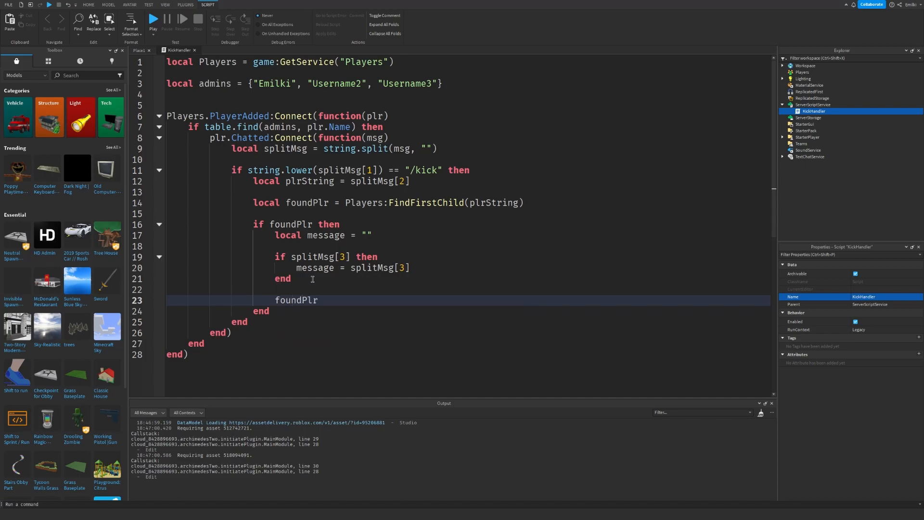
text(:Kic)
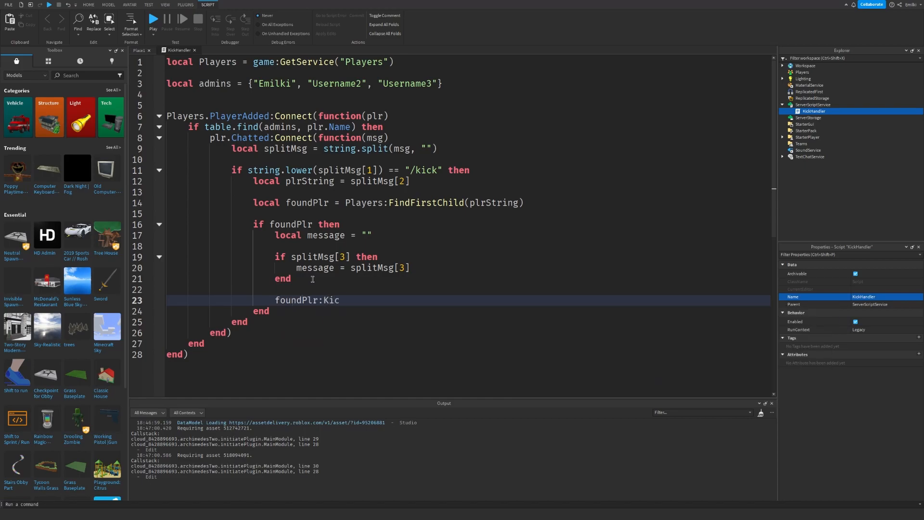
text(k(message))
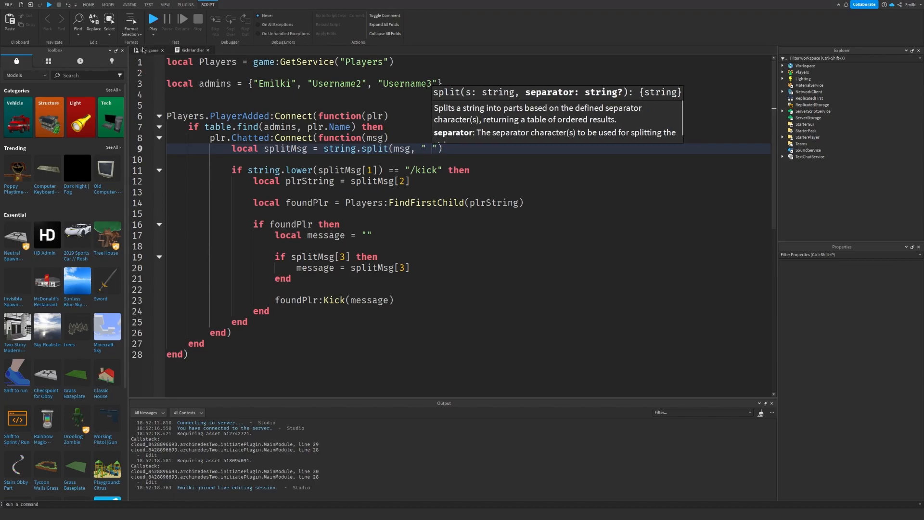
Step: Publish the kick game's changes via File > Publish to Roblox
click(9, 5)
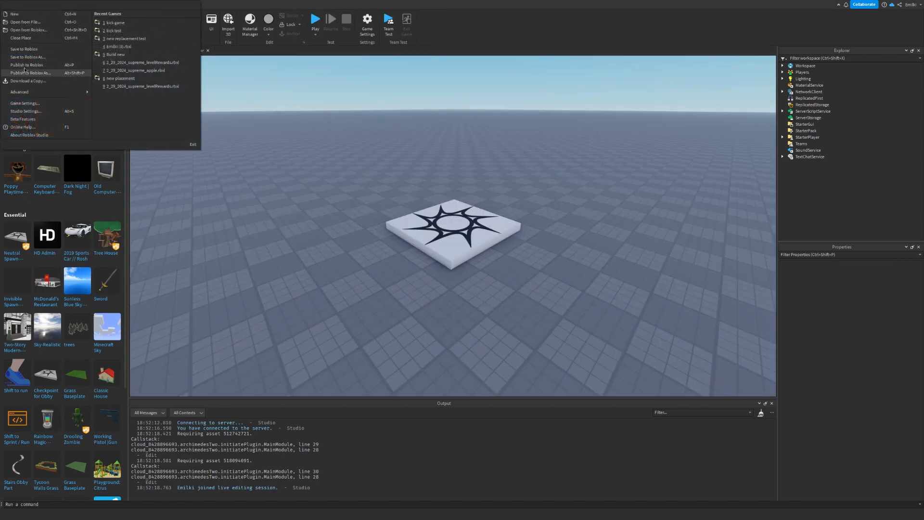
click(26, 65)
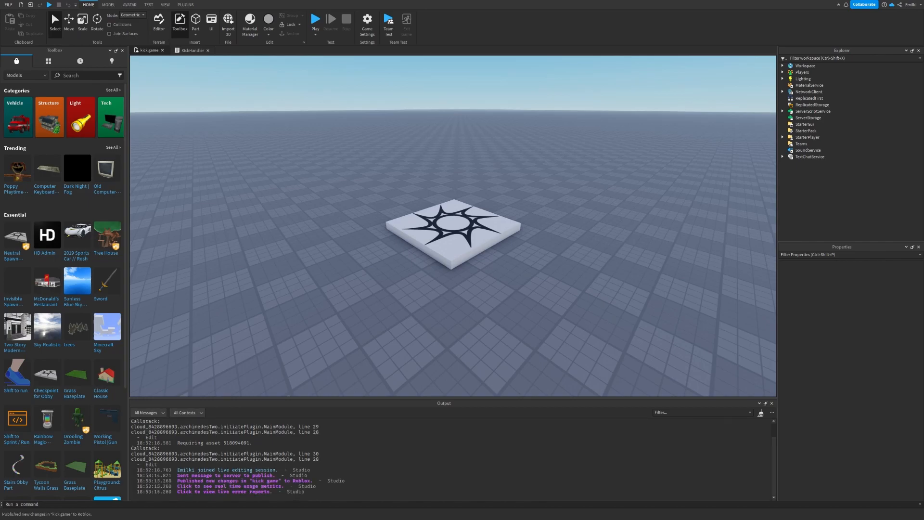